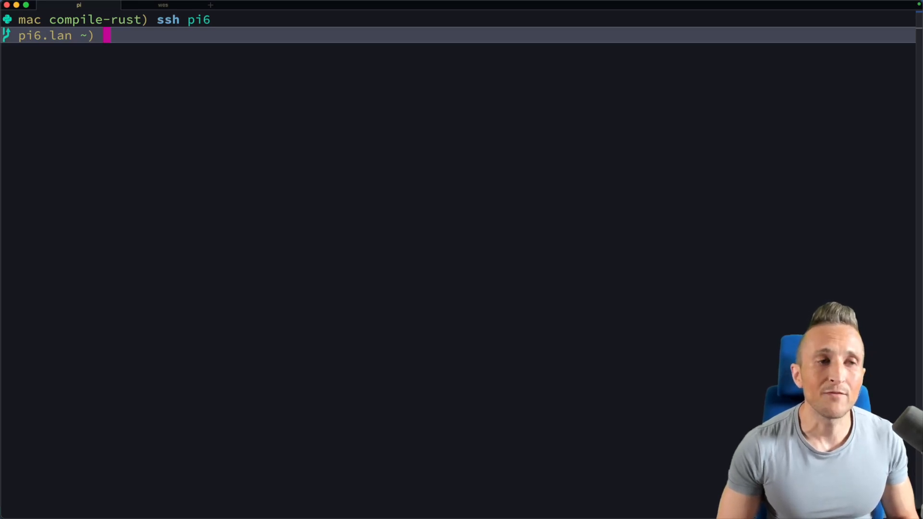
Check the remote window options, then run Remote-SSH: Connect Current Window to Host from the Command Palette.
key(Cmd+Tab)
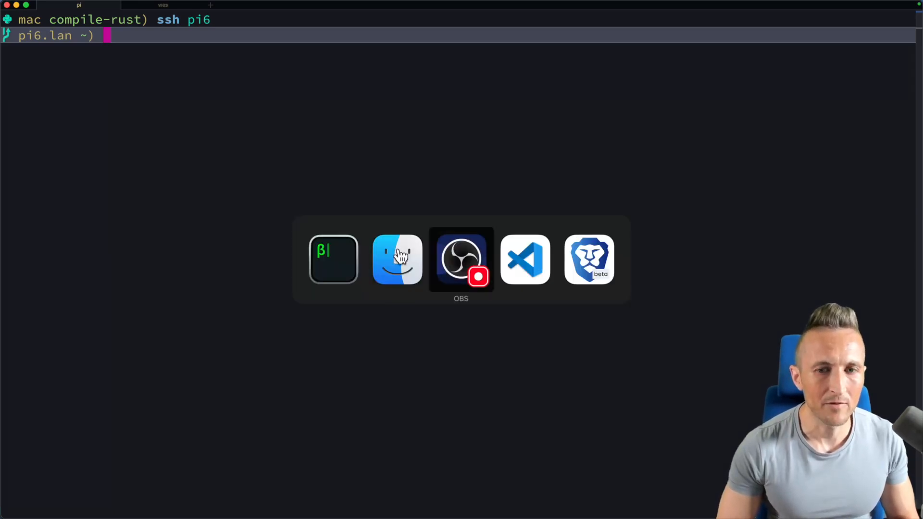
click(525, 259)
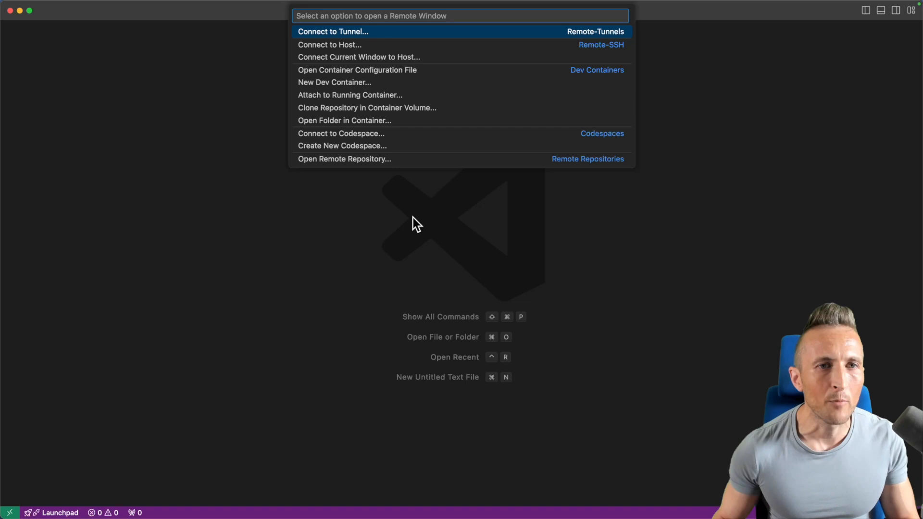
key(Escape)
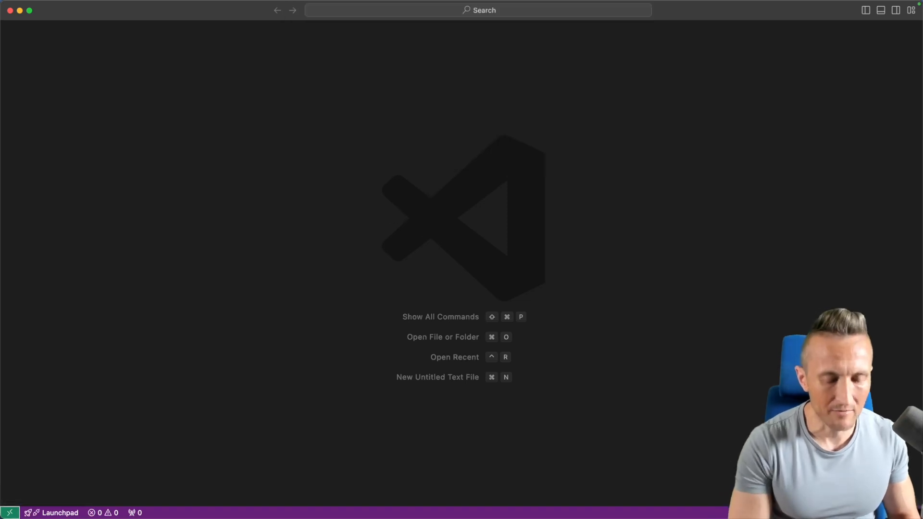
text(host)
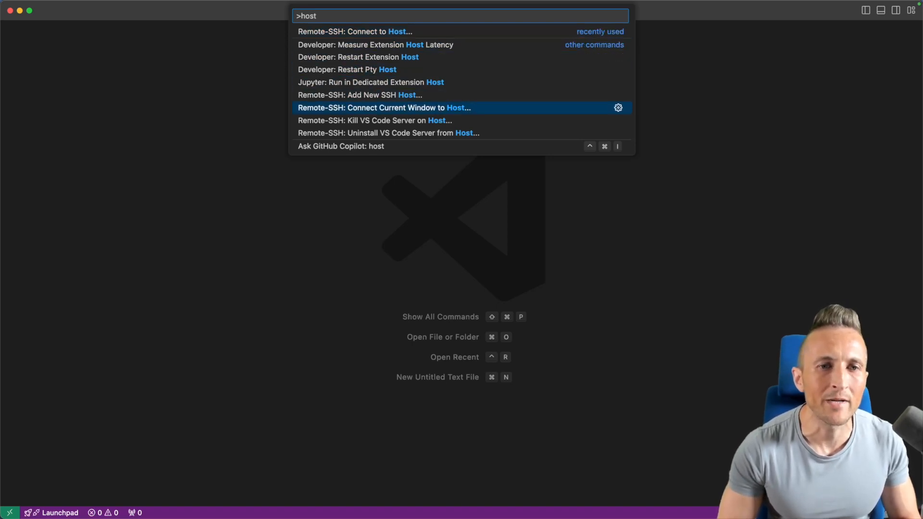
click(382, 108)
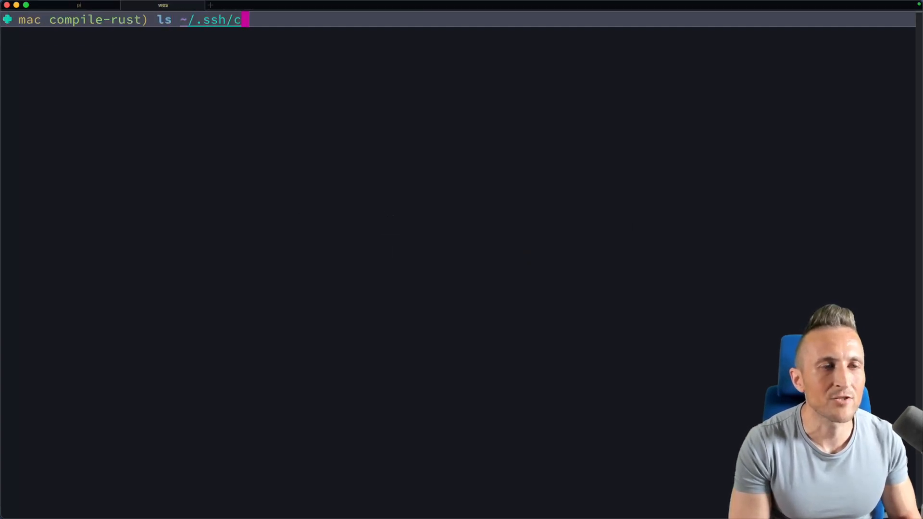
List ~/.ssh/config.d/ and its vagrants/ subfolder showing compile-kernel and compile-rust hosts.
text(onfig.d/)
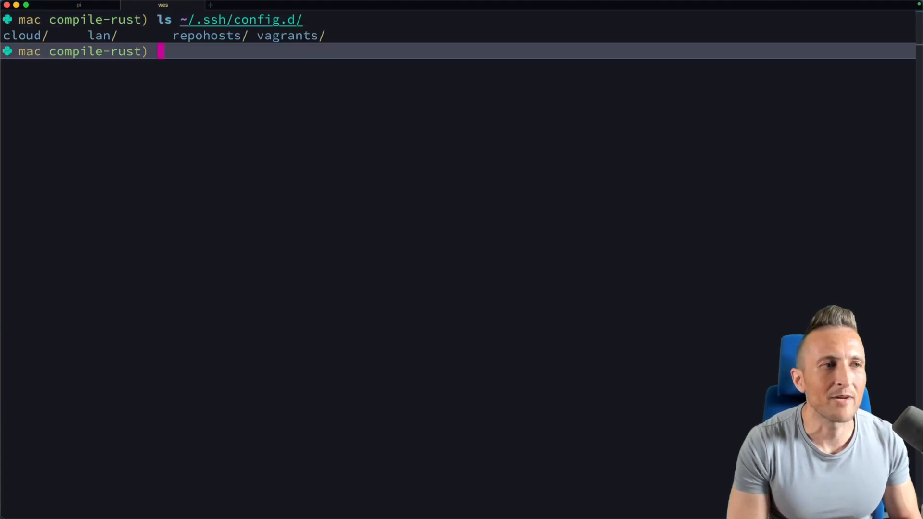
text(ls ~/.ssh/config.d/vagrants/)
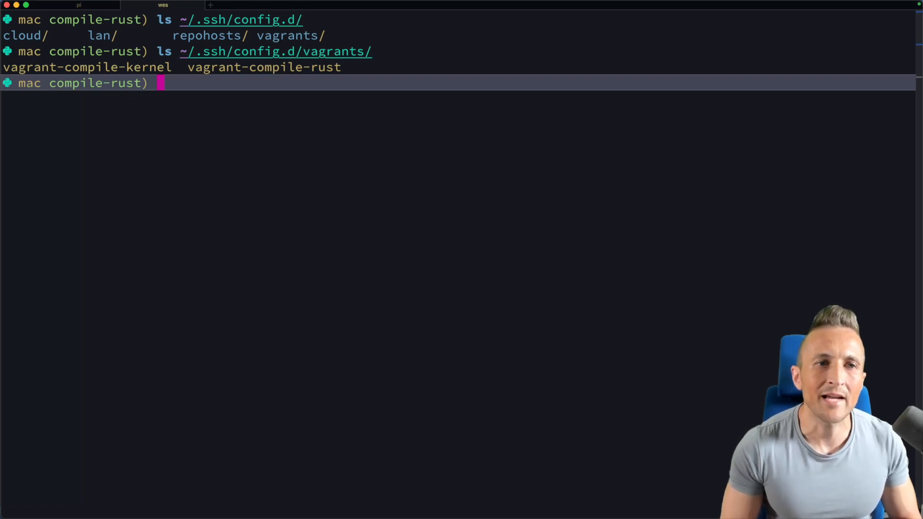
text(ssh)
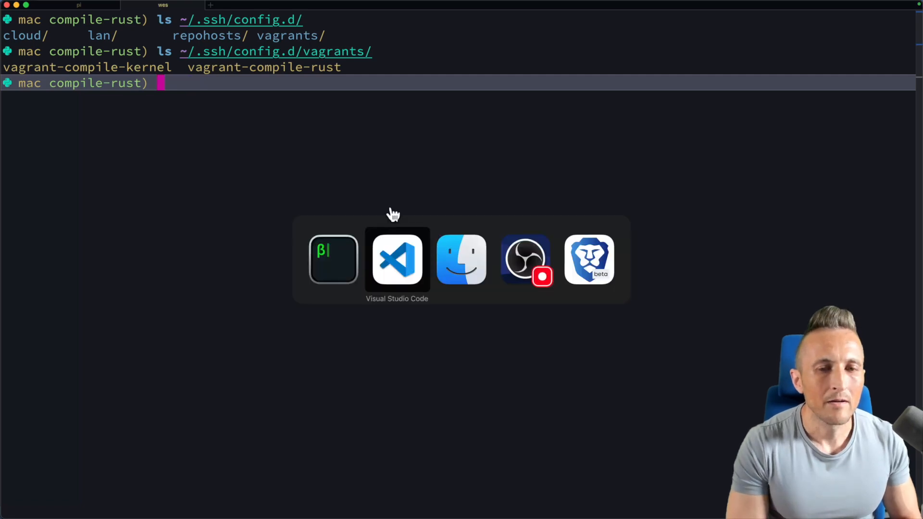
Pick pi6 from the SSH host picker to connect the window to the Pi.
click(396, 260)
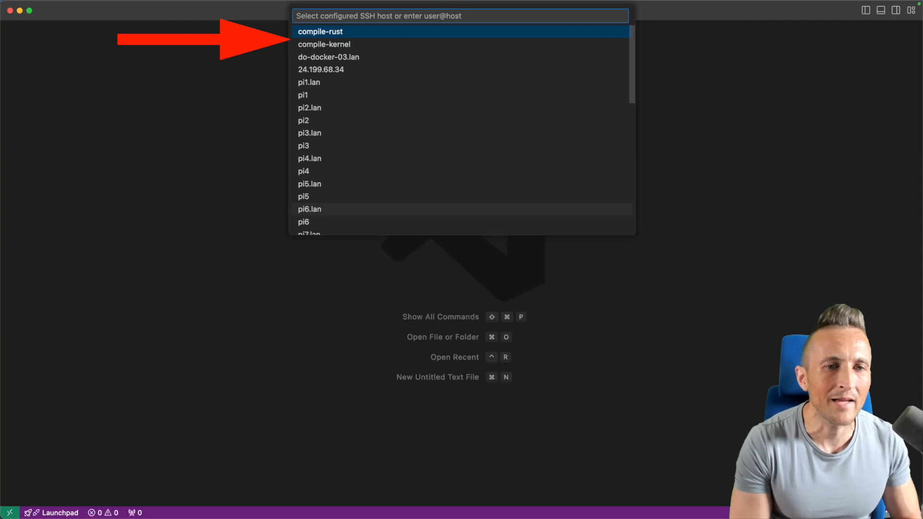
text(pi6)
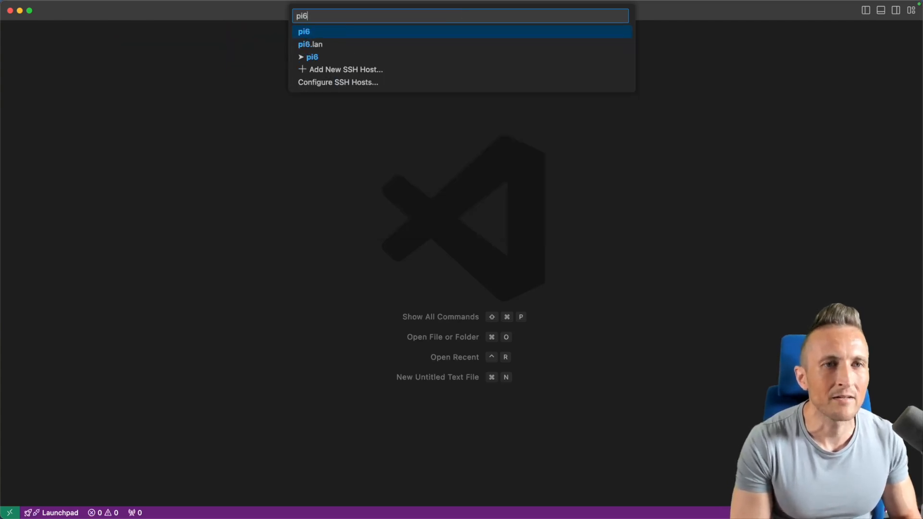
click(304, 31)
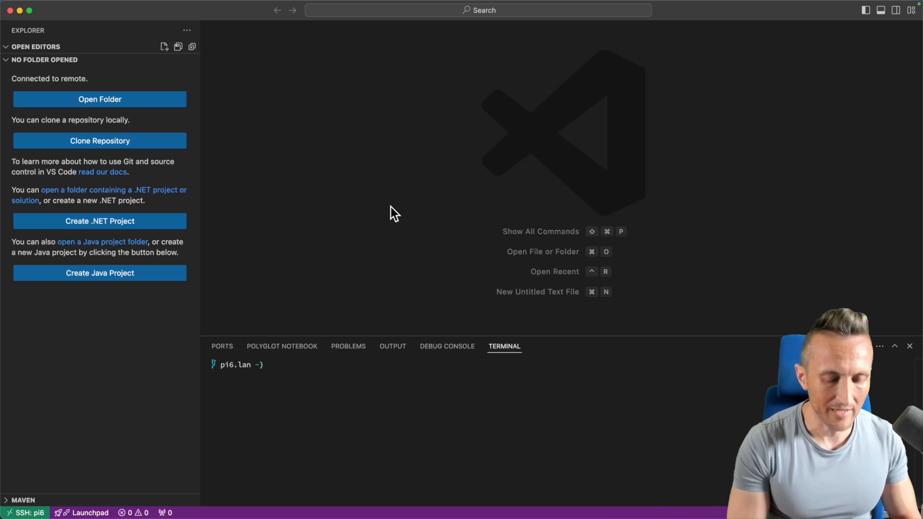
Open the remote wes-gpio folder on pi6 as the workspace.
click(99, 99)
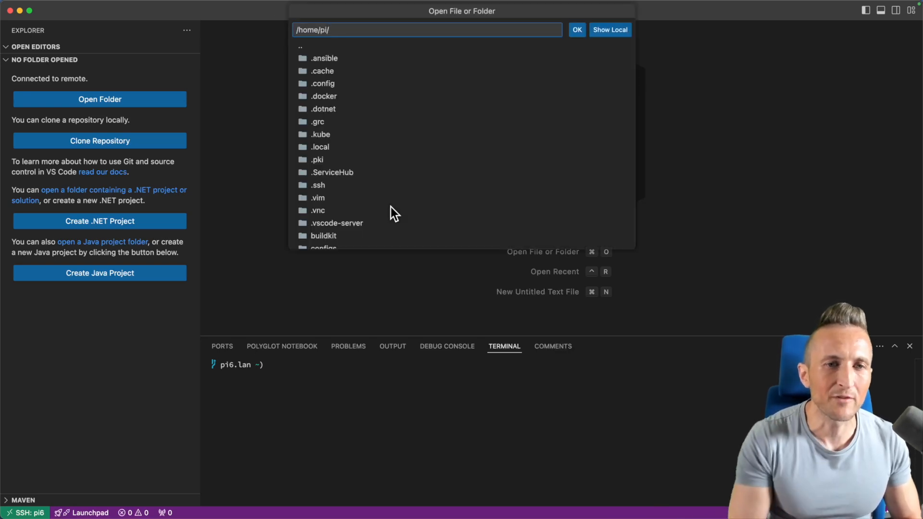
text(wes)
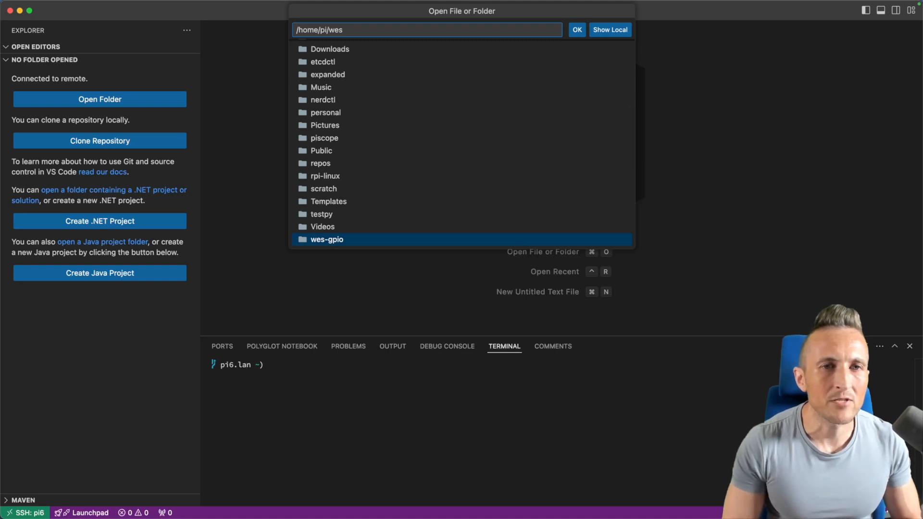
double_click(327, 239)
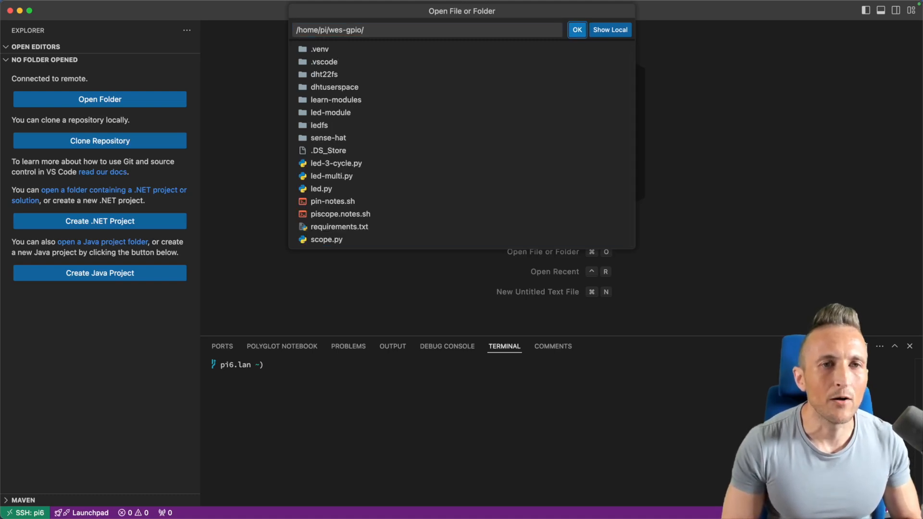
click(576, 29)
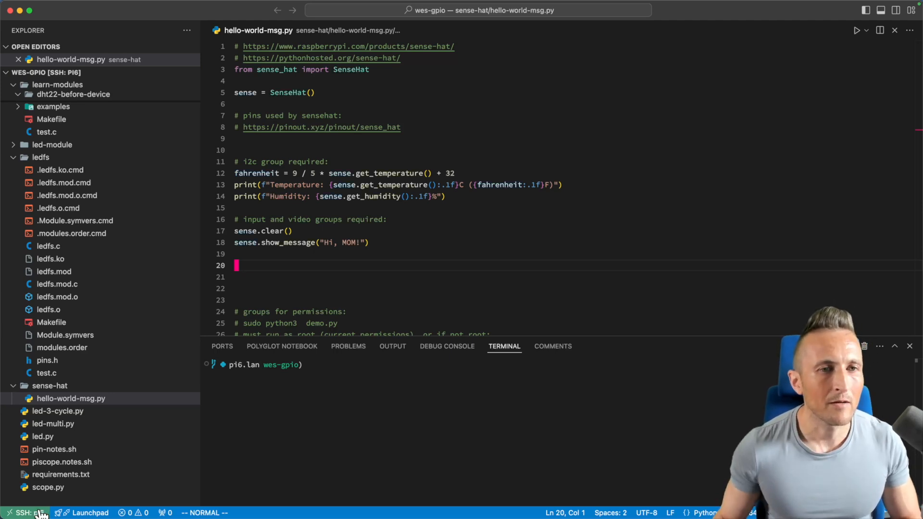
click(352, 102)
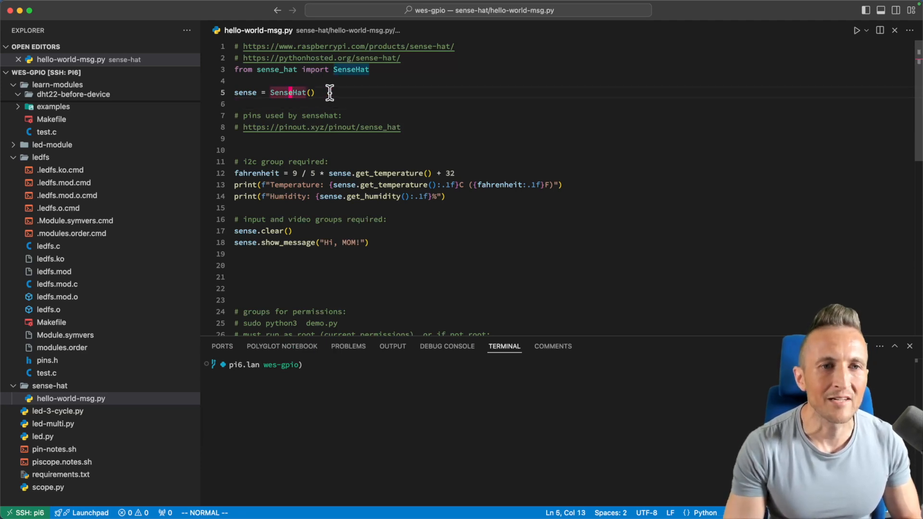
click(287, 92)
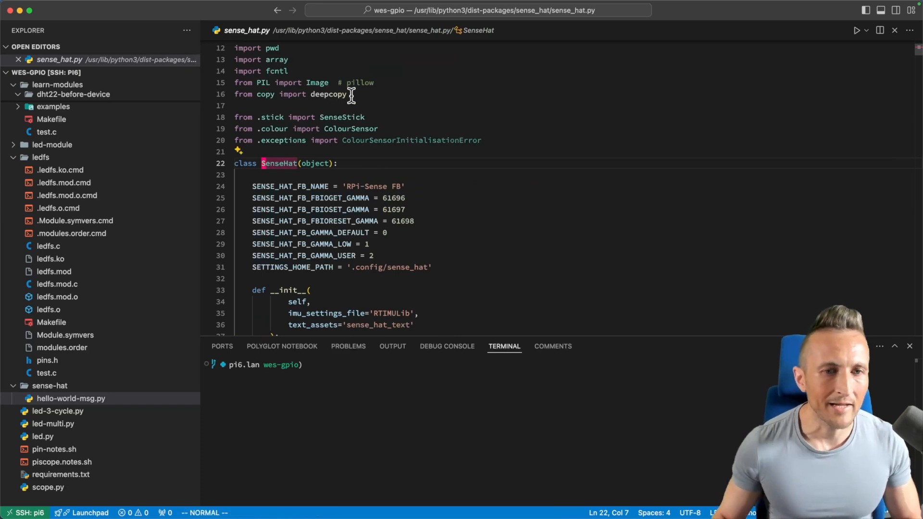
scroll(down, 3)
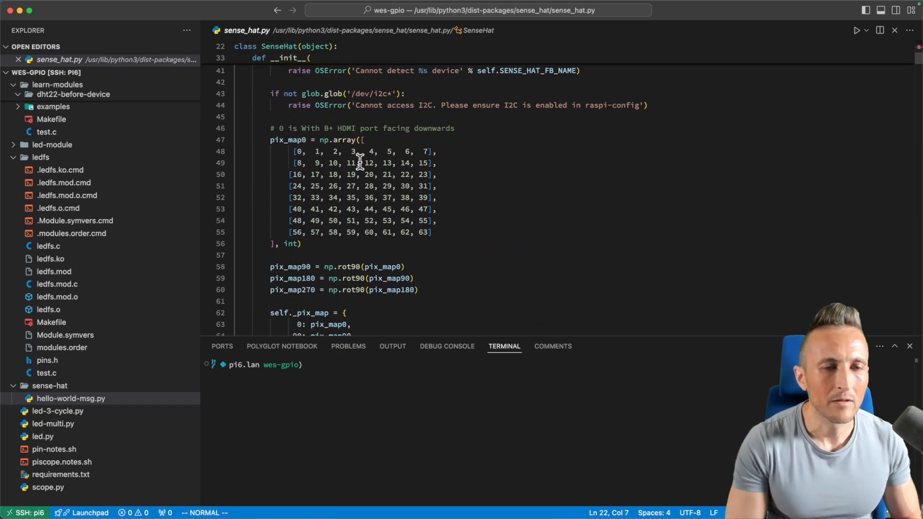
click(69, 398)
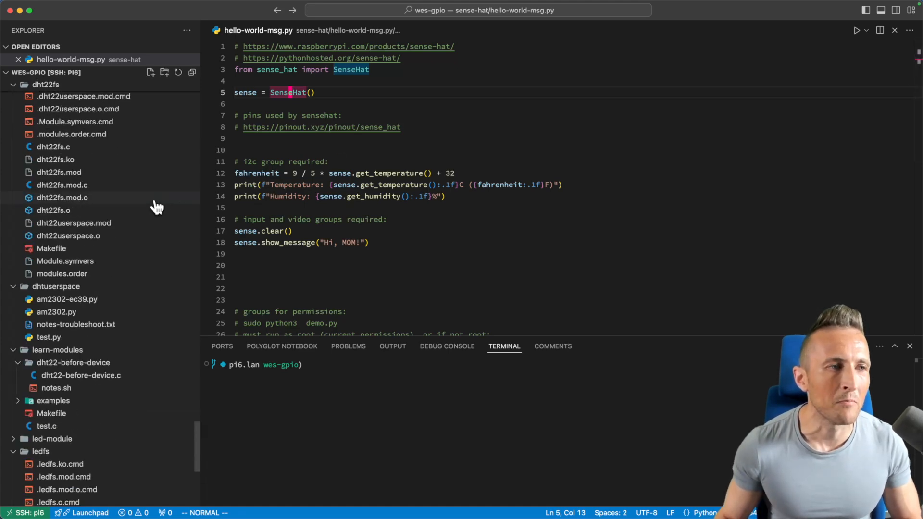
click(38, 85)
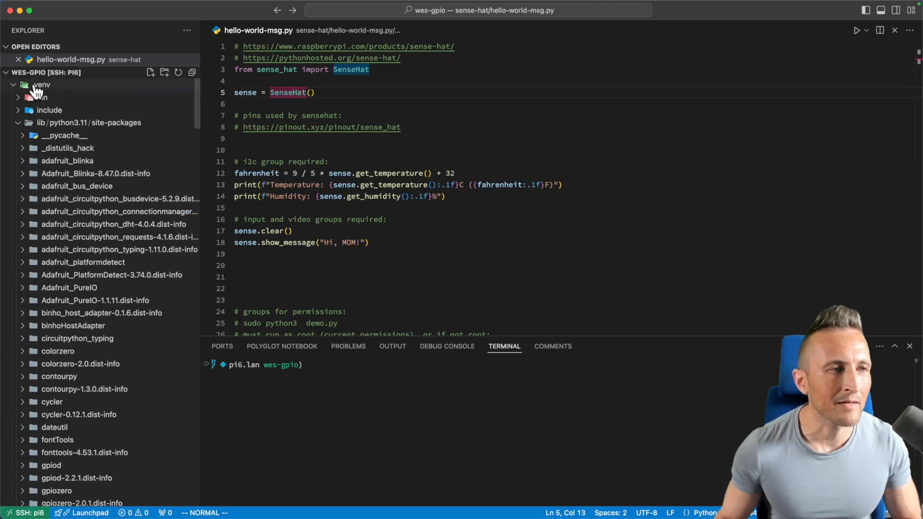
click(40, 85)
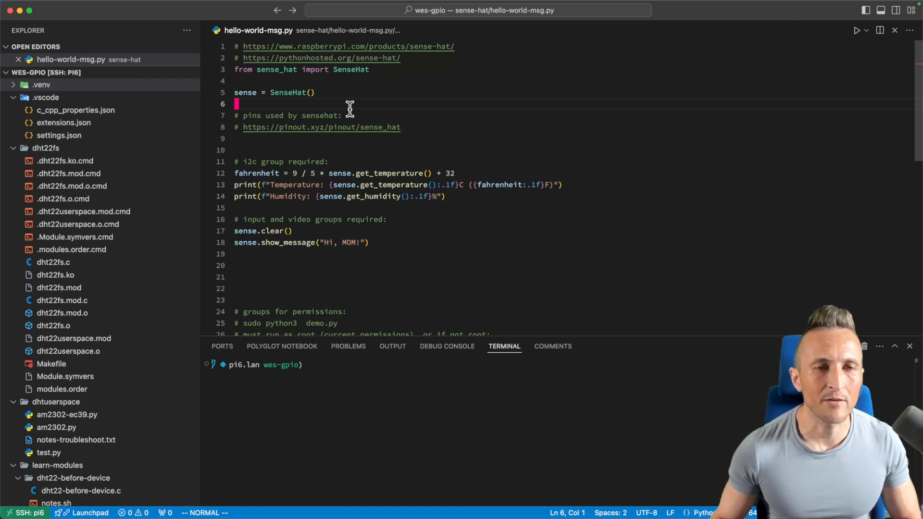
mouse_move(379, 152)
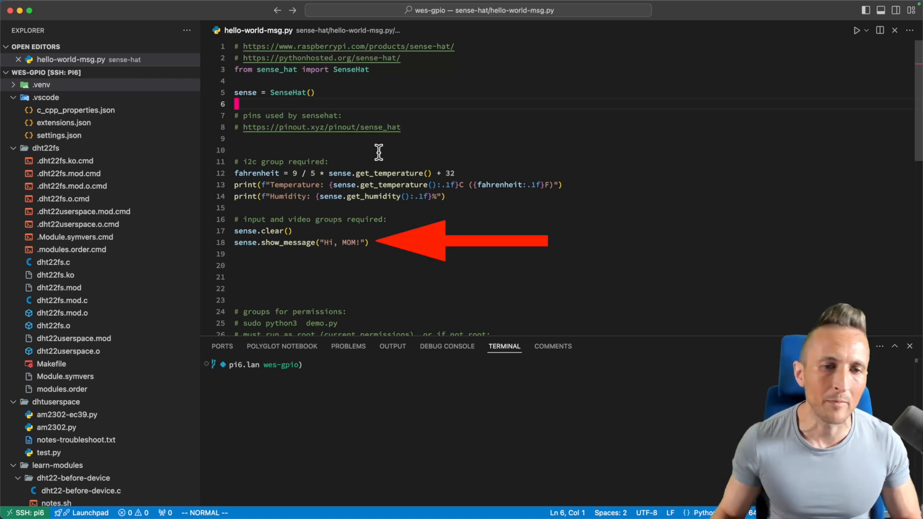
Run python3 wes-gpio/sense-hat/hello-world-msg.py in the terminal, printing 26.0°C and about 41% humidity.
drag(325, 242, 357, 242)
text(python3 wes-gpio/sense-hat/hello-world-msg.py)
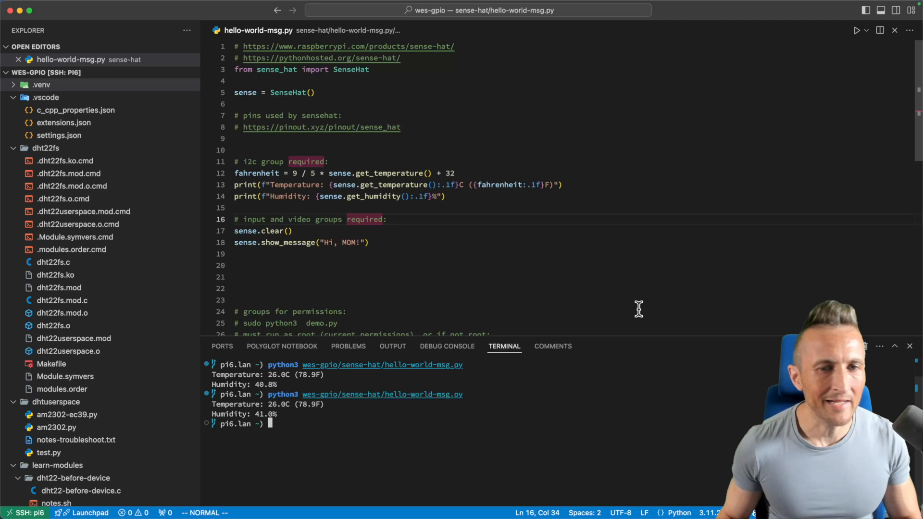
Insert sense.set_rotation(180) above sense.clear() via autocomplete, rerun the script, and open dht22fs.c.
click(288, 231)
text(sense.)
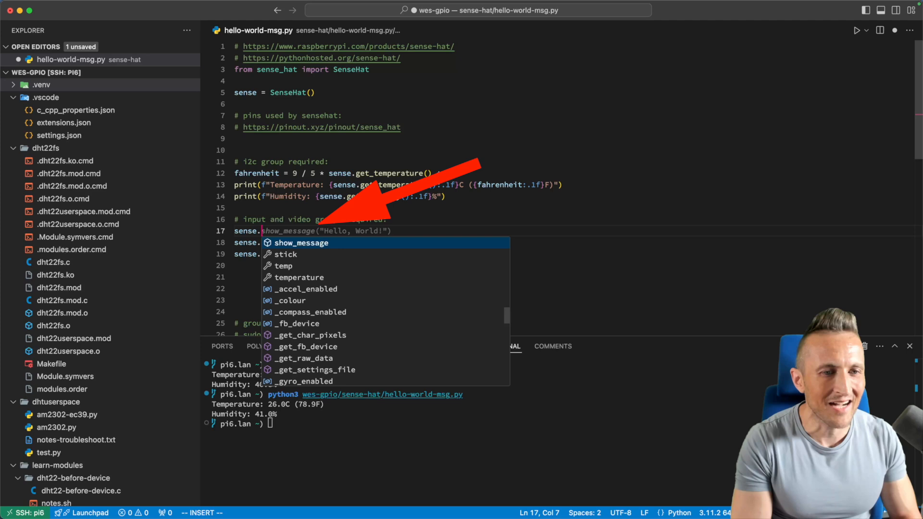
text(r)
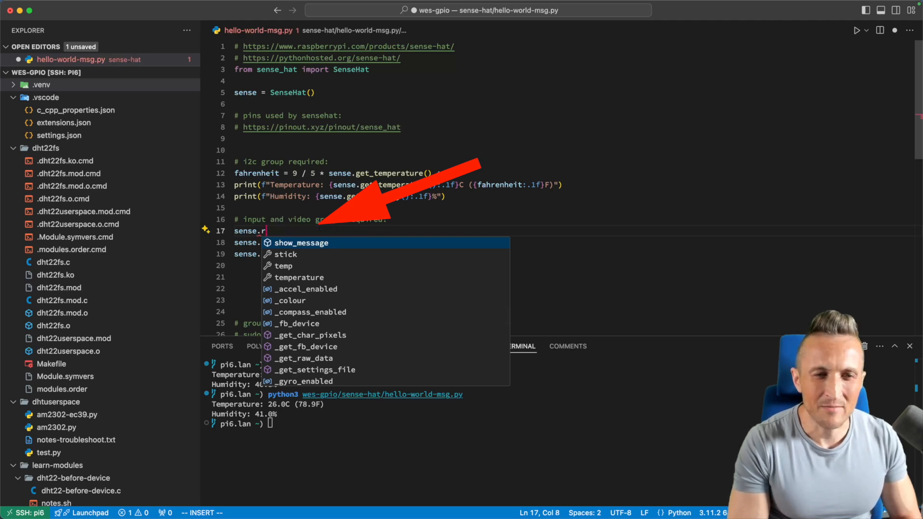
text(rot)
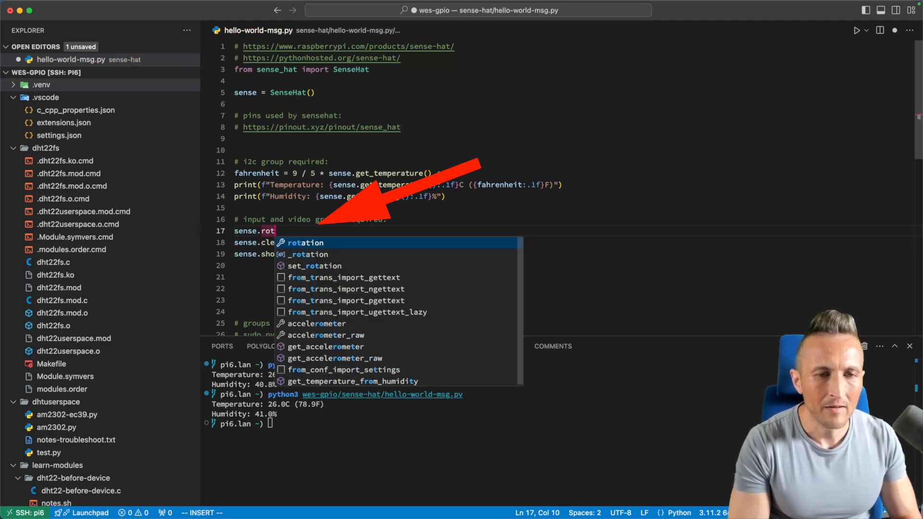
text(tion = 180)
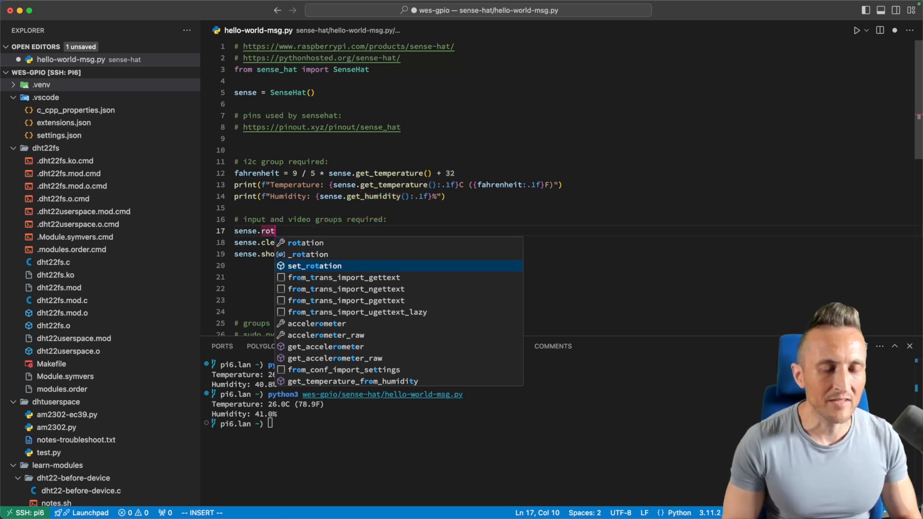
click(315, 266)
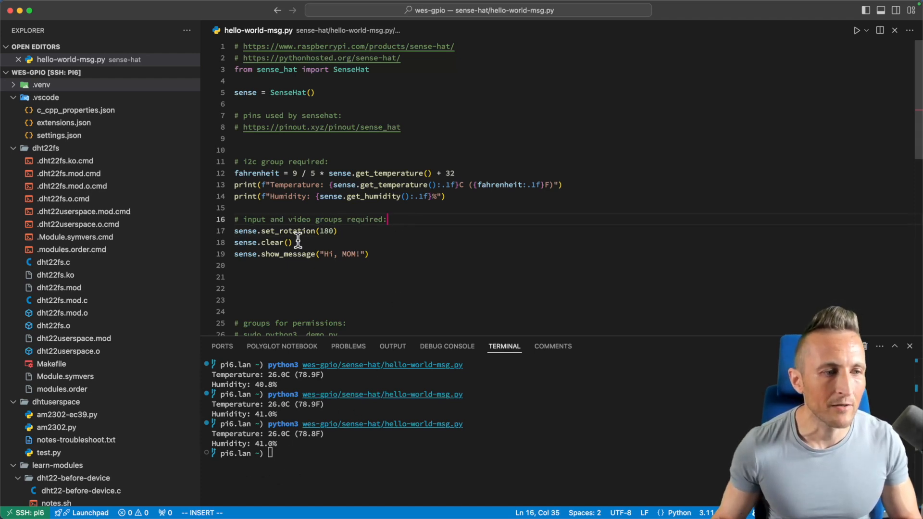
click(49, 261)
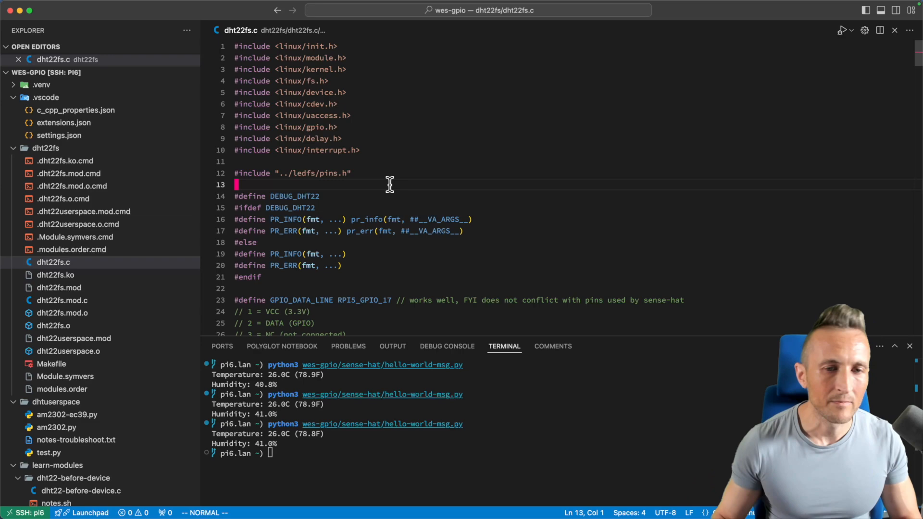
Scroll dht22fs.c to wait_for_edge_to, try gpio_ IntelliSense completions on a new line, then clear it.
scroll(down, 3)
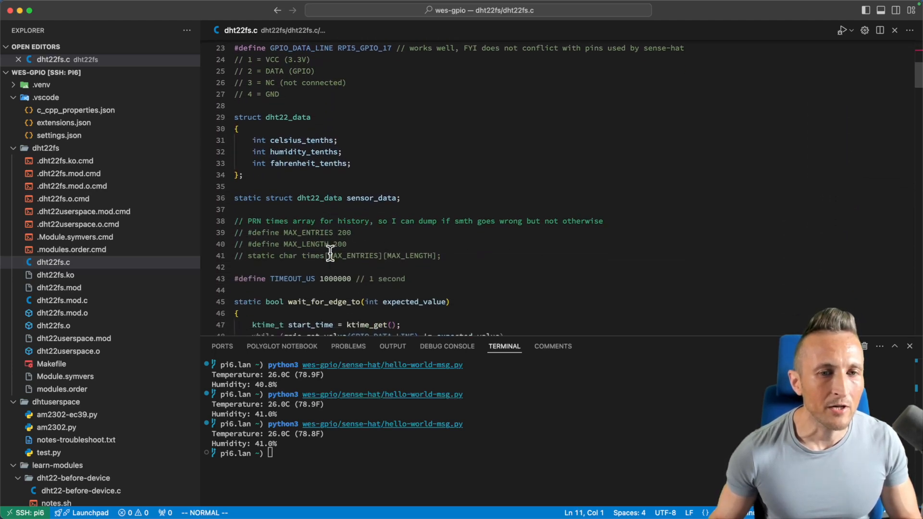
scroll(down, 3)
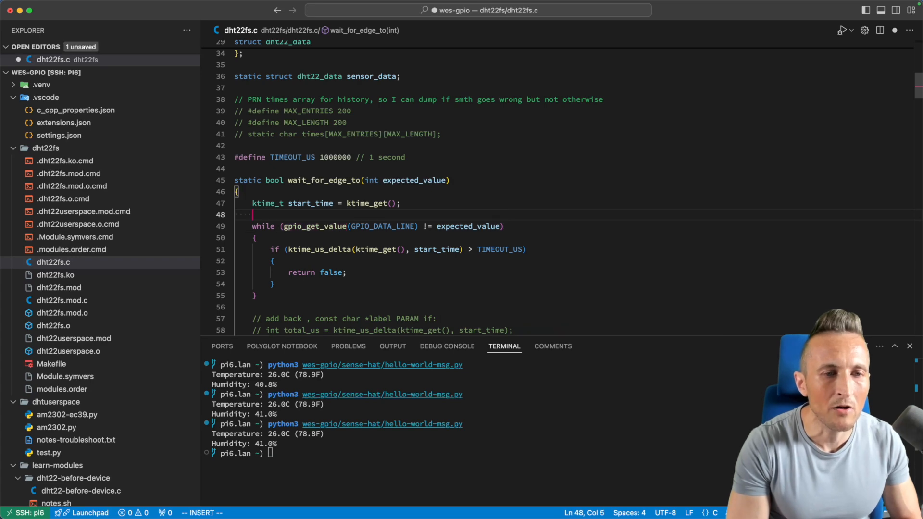
text(gpio_)
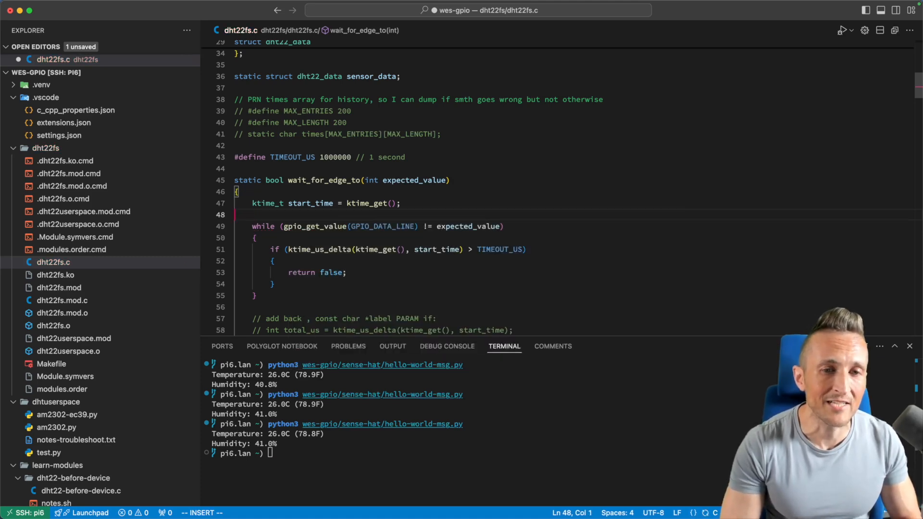
key(Backspace)
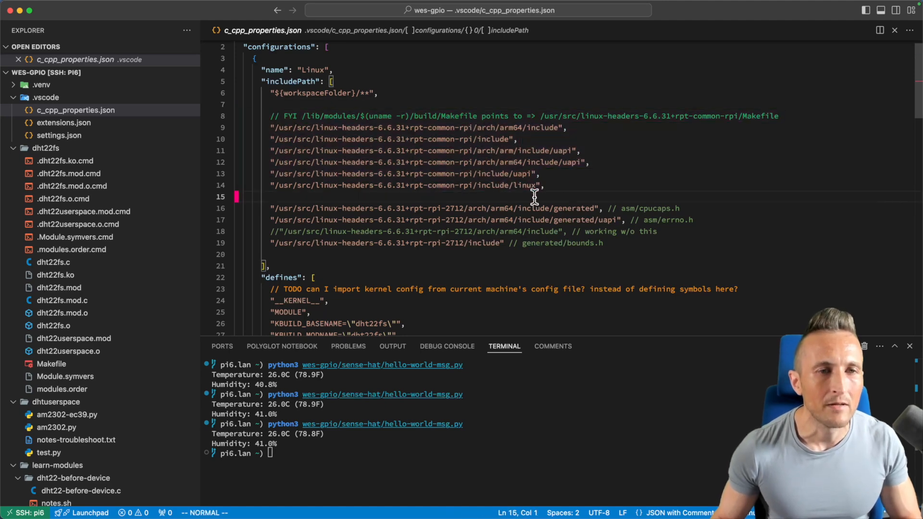
Return from c_cpp_properties.json to dht22fs.c and scroll down to the dht22_data struct.
click(52, 262)
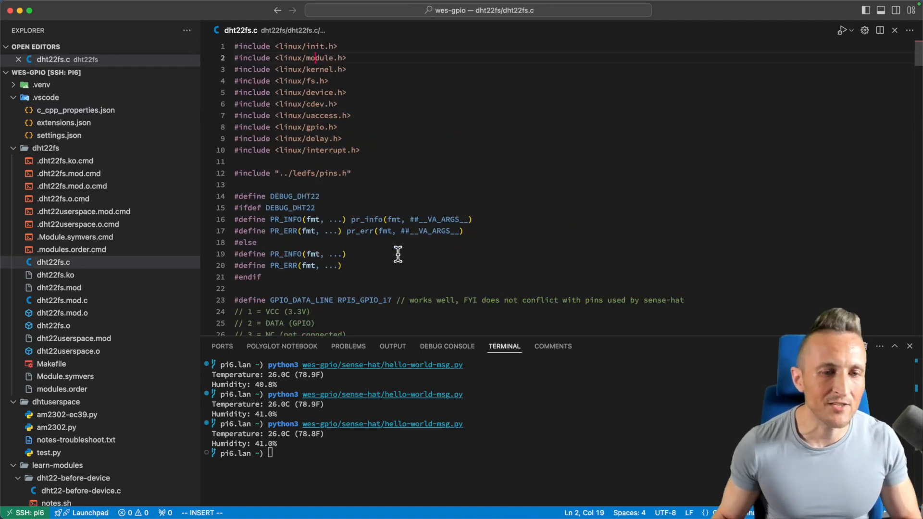
scroll(down, 3)
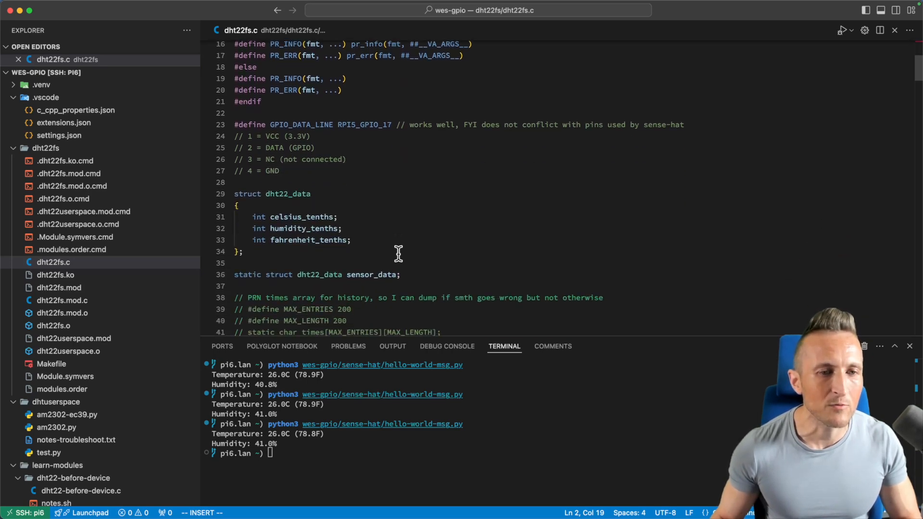
mouse_move(357, 186)
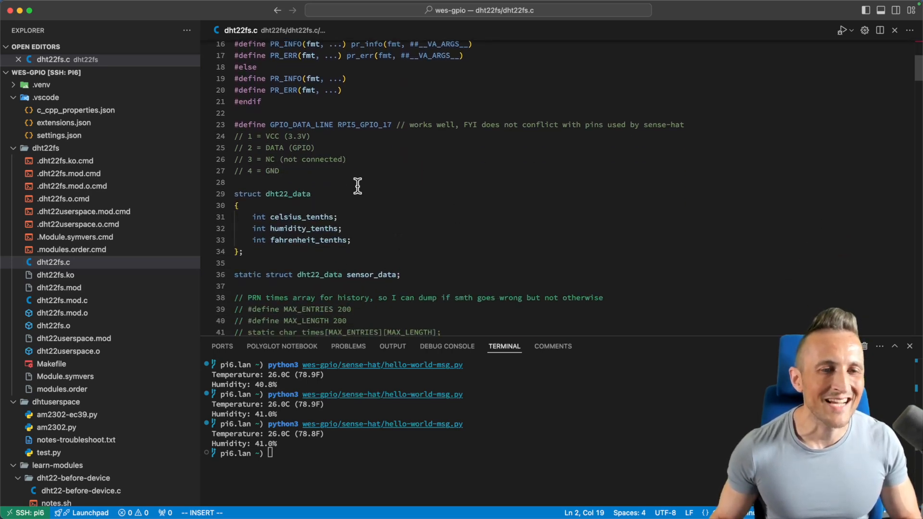
mouse_move(449, 219)
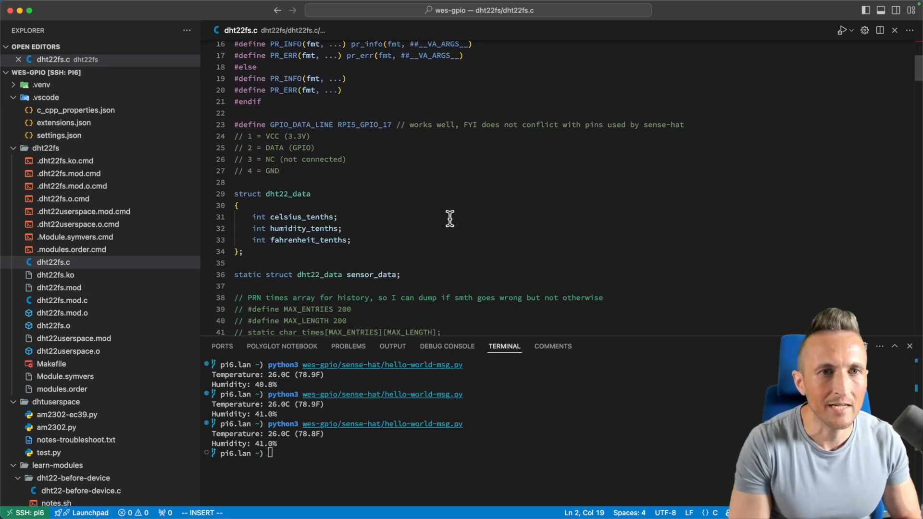
Run Extensions: Install Extensions and browse the LOCAL and SSH: PI6 installed sections.
text(ext)
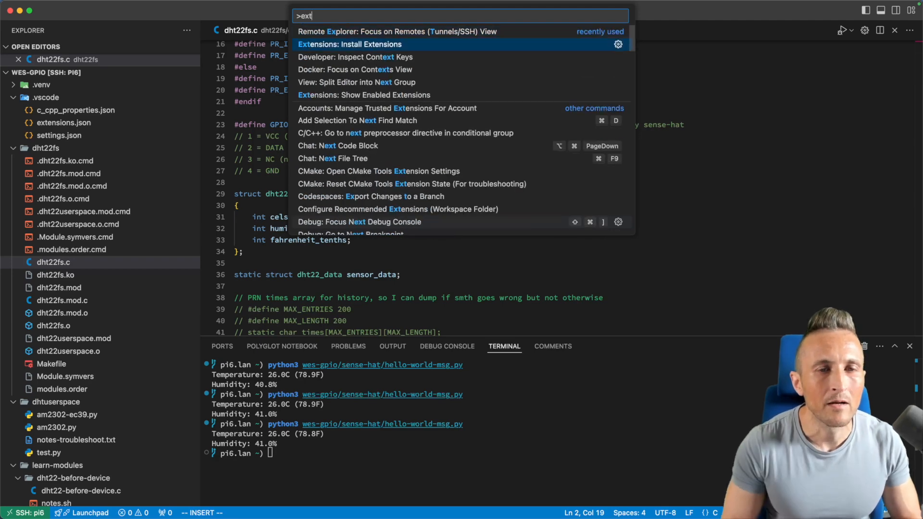
click(350, 44)
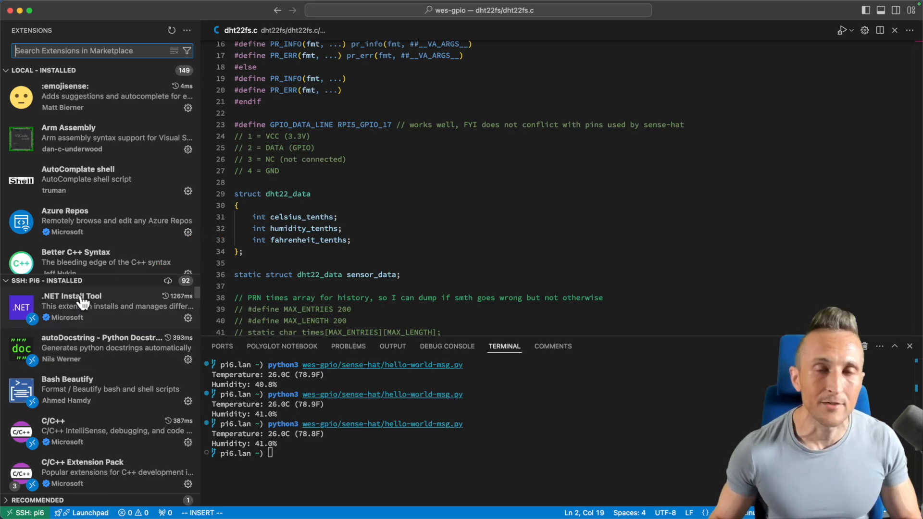
mouse_move(81, 304)
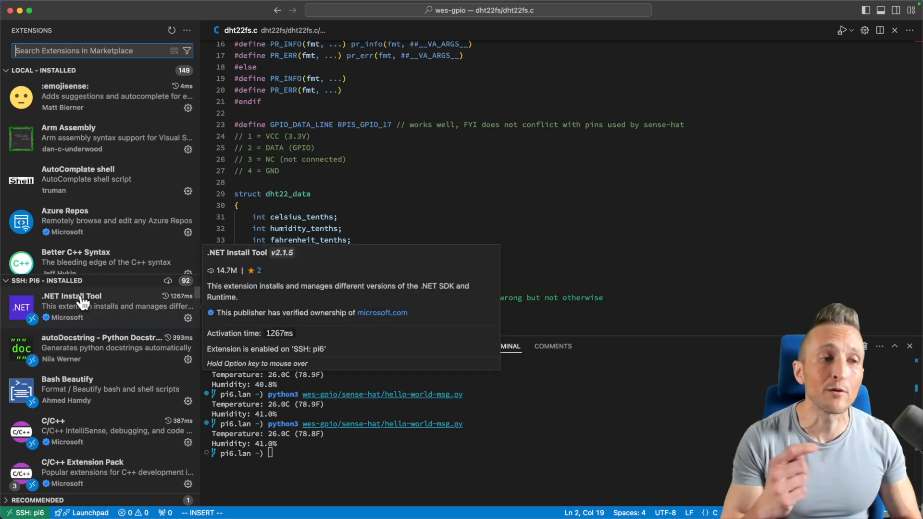
mouse_move(123, 226)
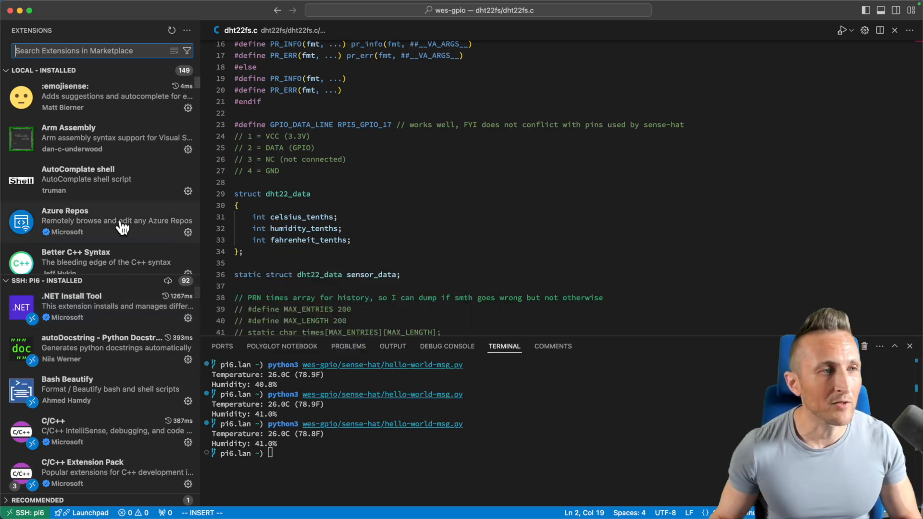
scroll(down, 3)
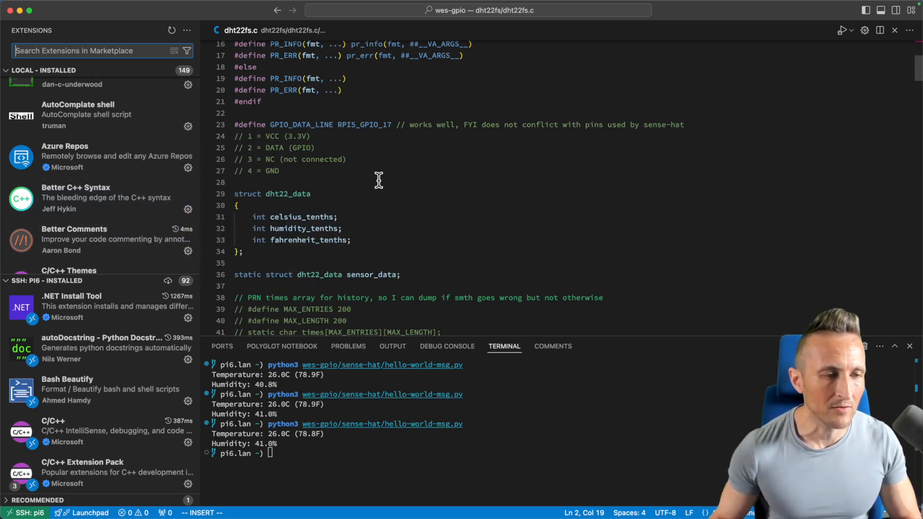
scroll(down, 3)
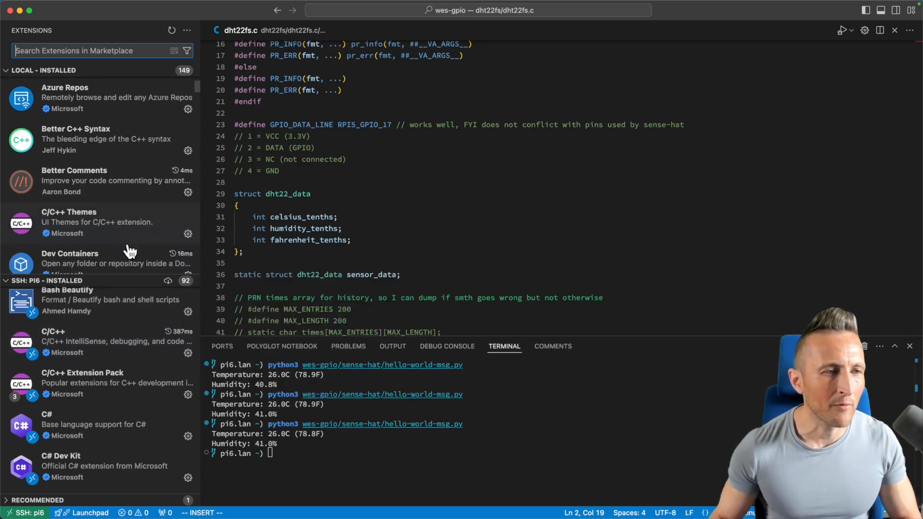
Scroll the Extensions sidebar and close the Scala Syntax details so dht22fs.c shows again.
scroll(down, 3)
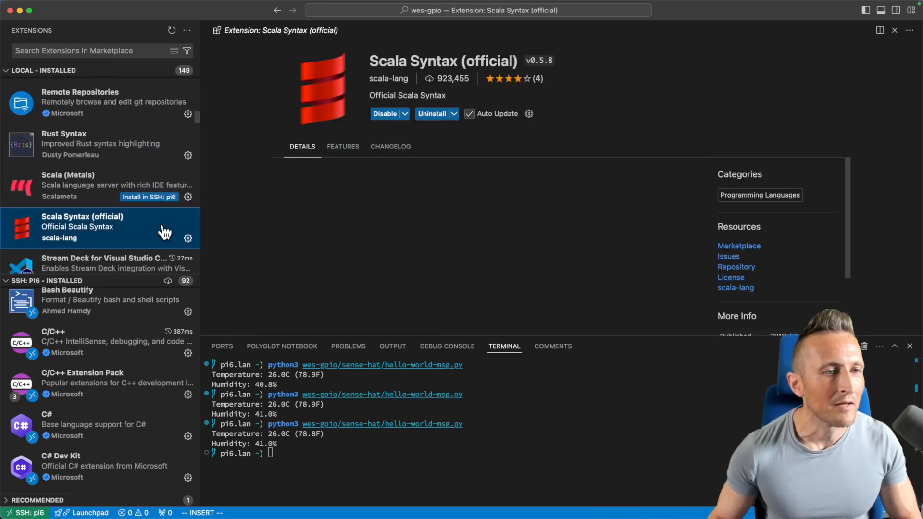
mouse_move(149, 197)
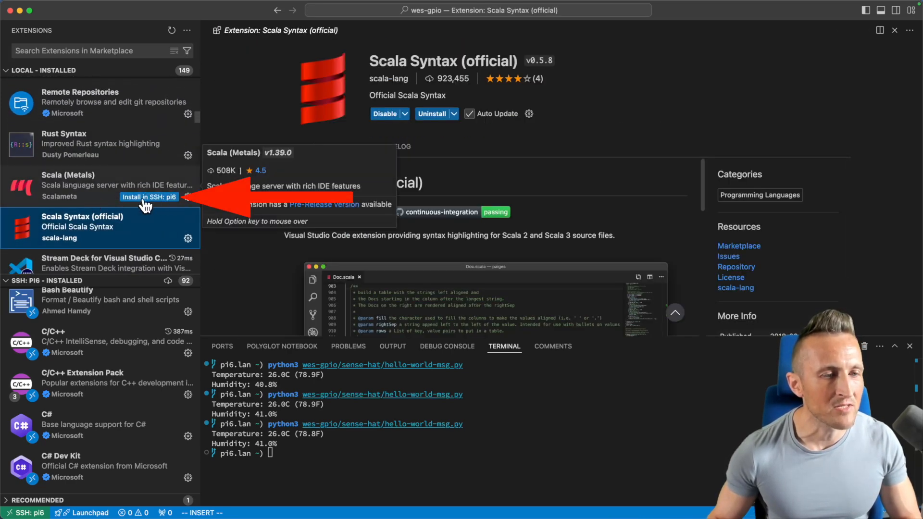
mouse_move(141, 206)
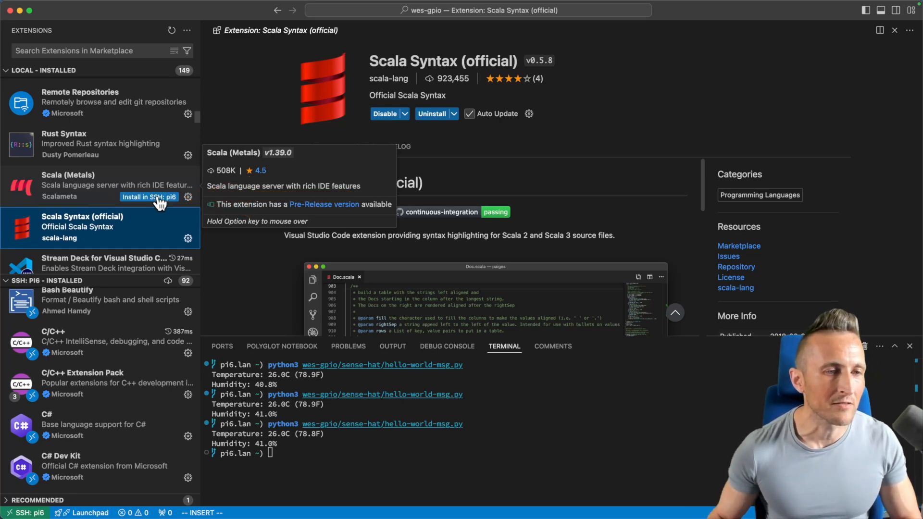
click(149, 197)
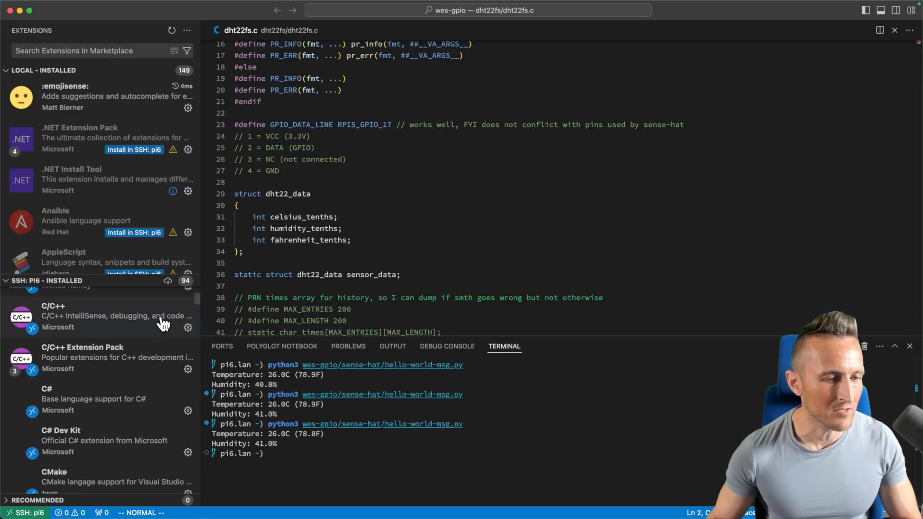
Scroll further through the list of extensions installed on pi6.
scroll(down, 3)
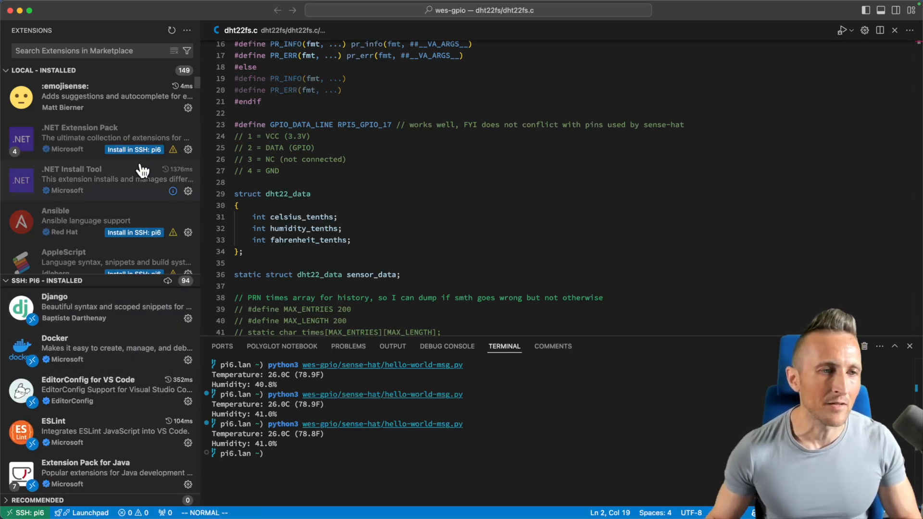
mouse_move(140, 194)
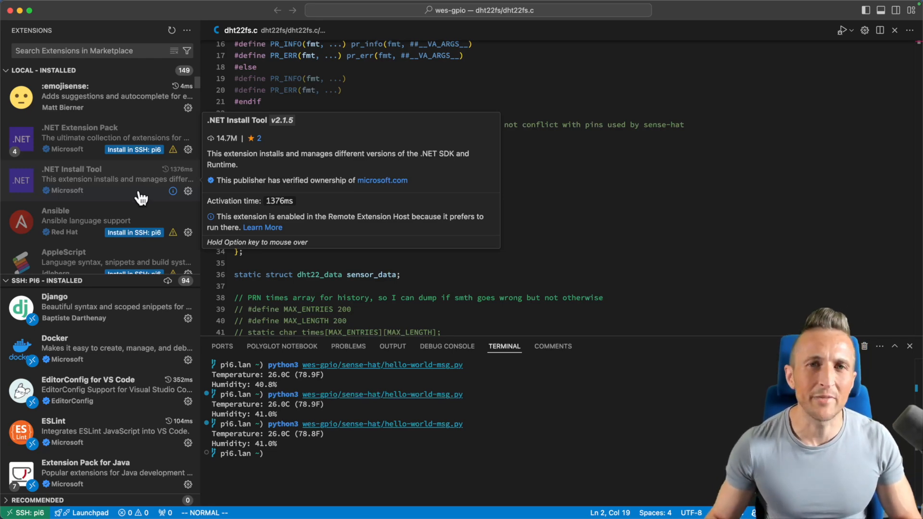
mouse_move(154, 201)
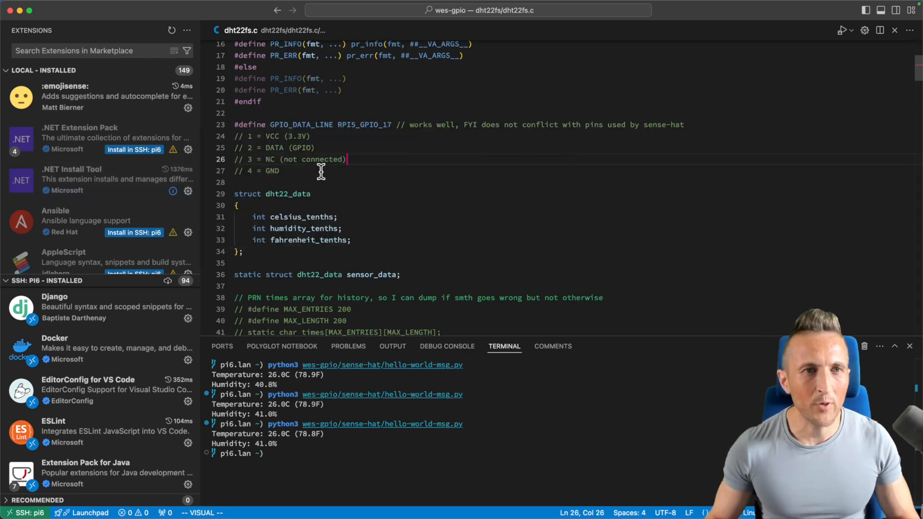
mouse_move(381, 358)
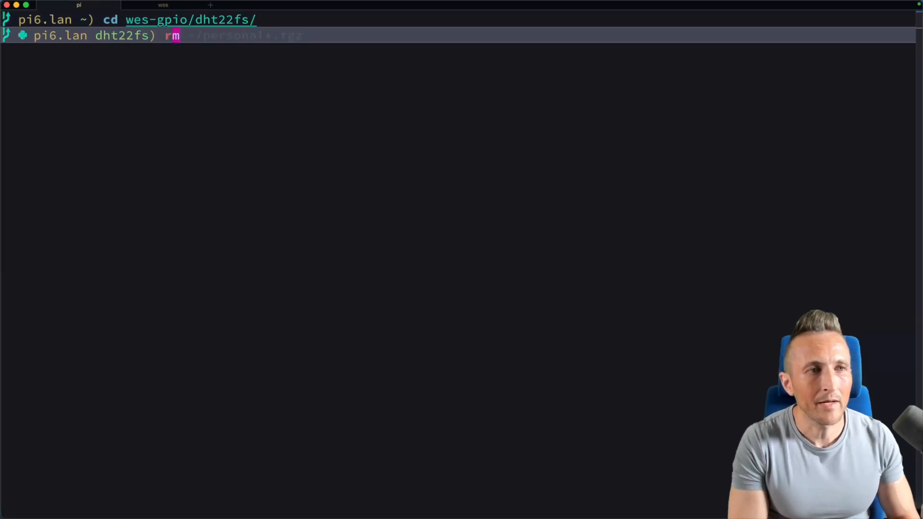
Rebuild dht22fs with make and reload it via sudo rmmod --verbose dht22fs; sudo insmod dht22fs.ko.
text(sudo rmmod --verbose dht22fs; sudo insmod dht22fs.ko)
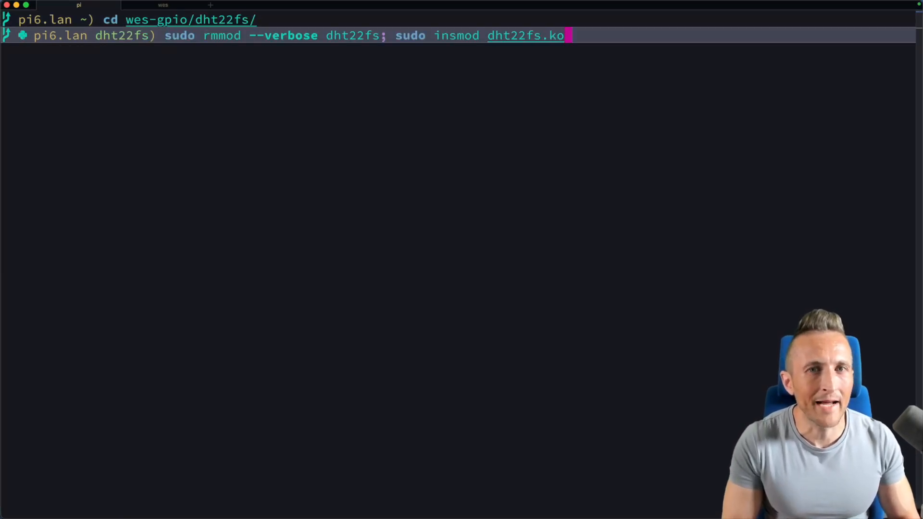
key(Enter)
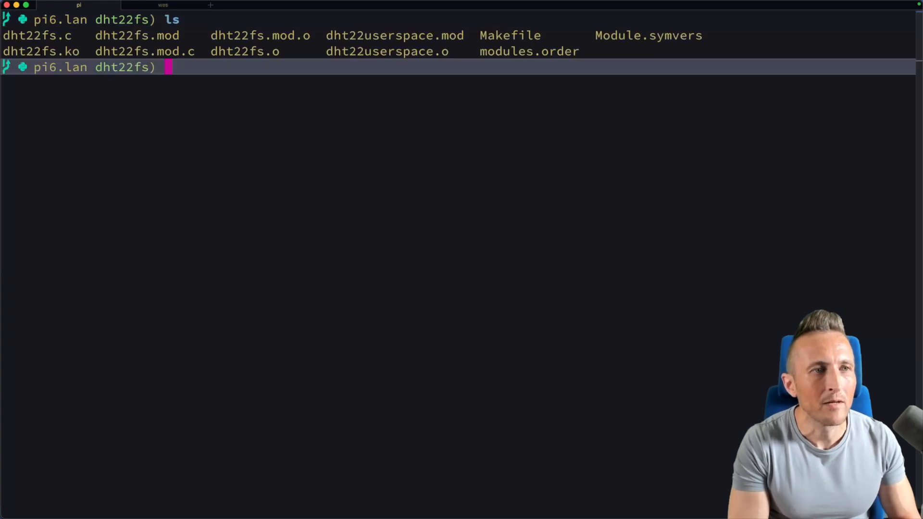
text(make)
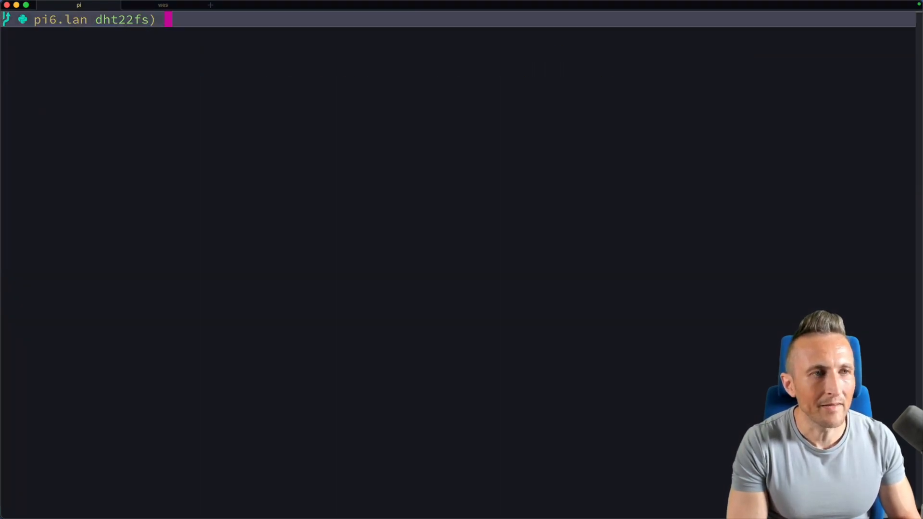
text(sudo rmmod --verbose dht22fs; sudo insmod dht22fs.ko)
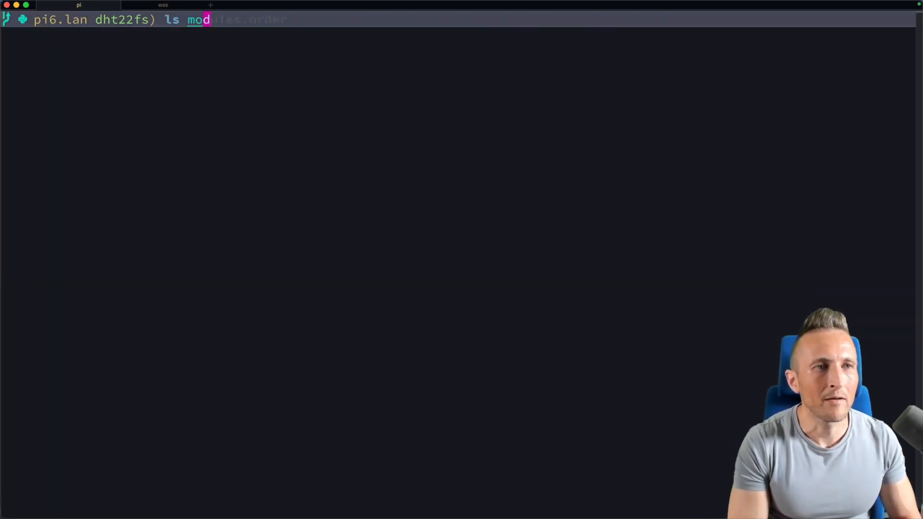
Verify with lsmod | grep dht that dht22fs is loaded and read /dev/dht22.
text(lsmod | grep dht)
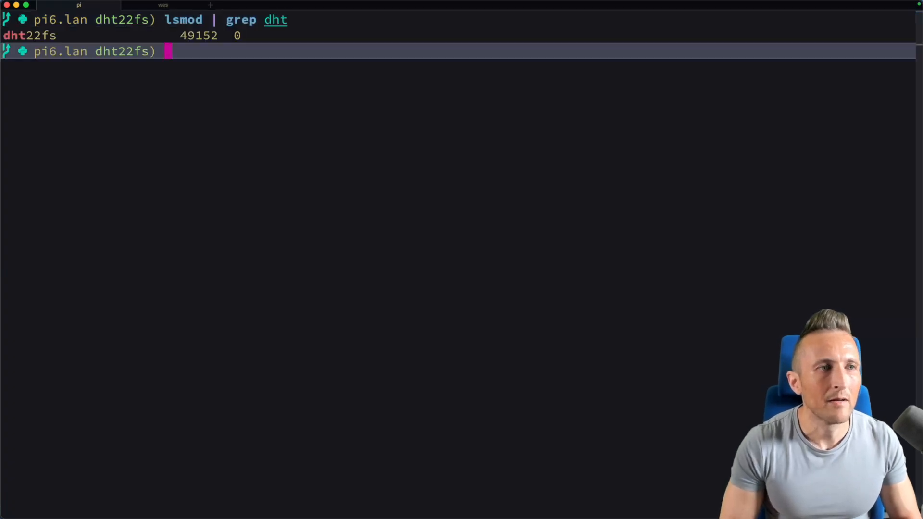
text(sudo cat /dev/dht22)
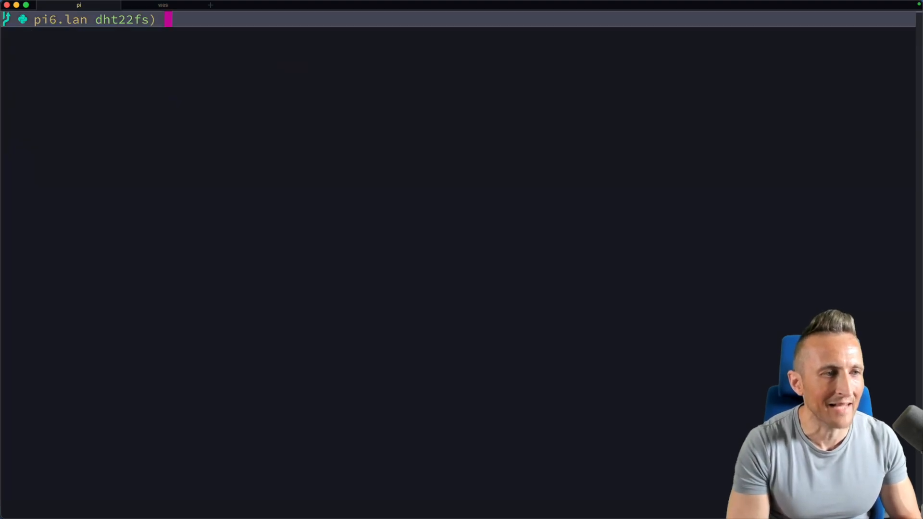
Read 39.7% humidity and 22.8°C from /dev/dht22, then reboot the Pi with sudo reboot -h now.
text(sudo cat /dev/dht22)
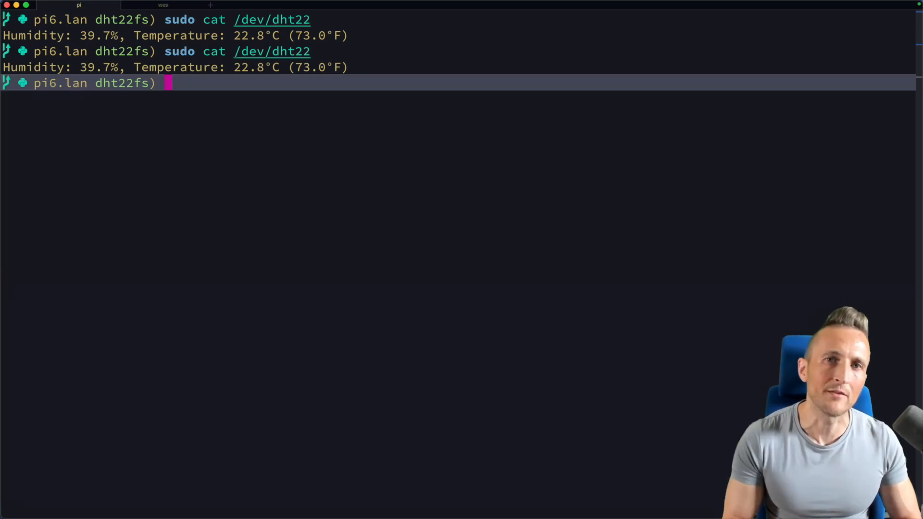
mouse_move(337, 145)
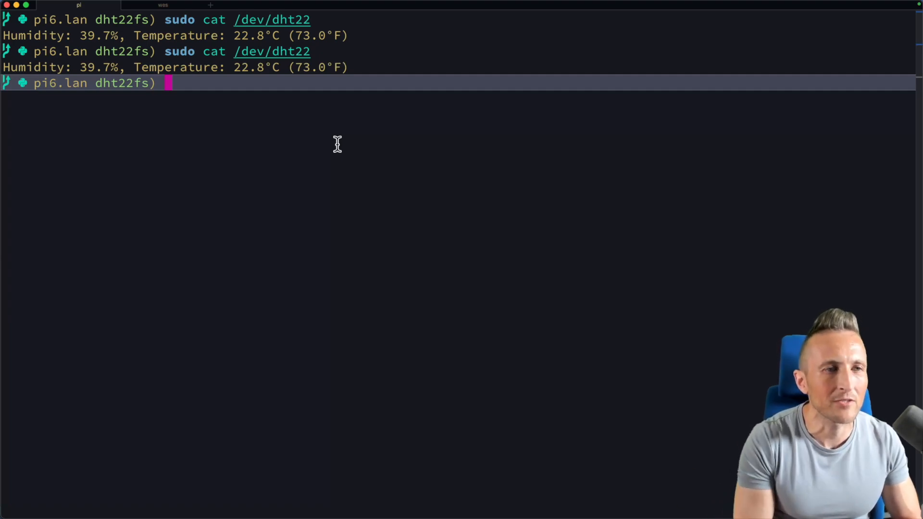
text(sudo reboot -h now)
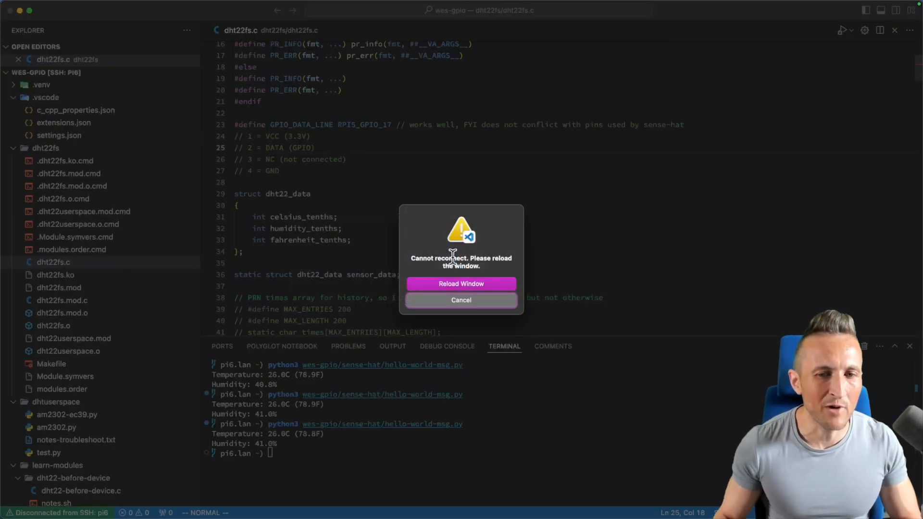
Reload the window to reconnect to pi6, review the connection-failure actions and leave the error log showing.
click(461, 300)
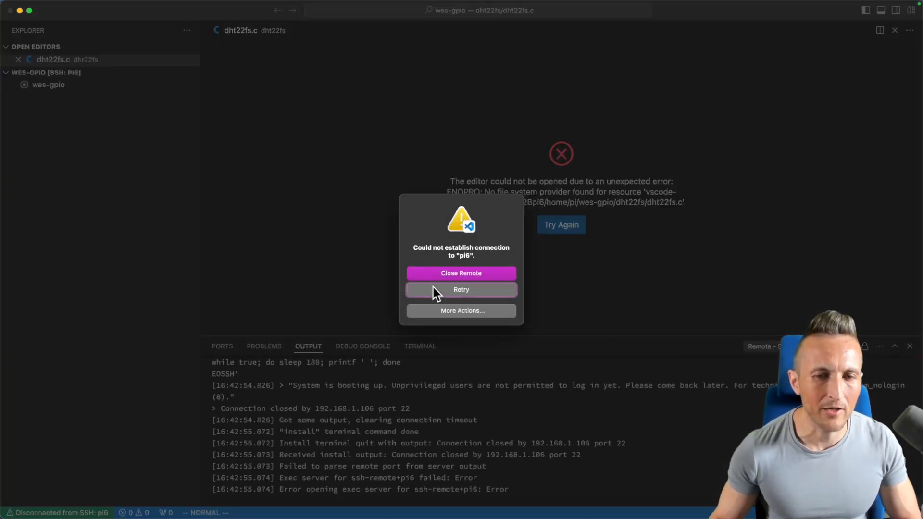
mouse_move(502, 276)
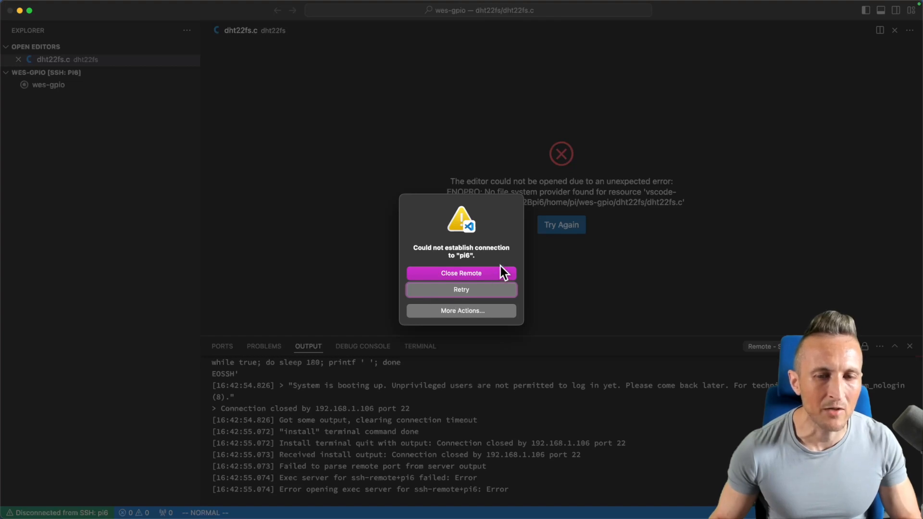
click(462, 311)
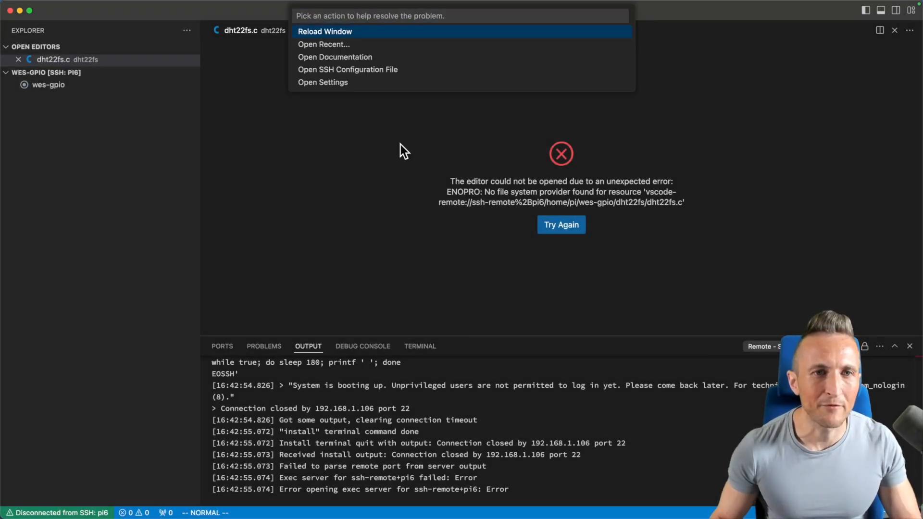
key(Escape)
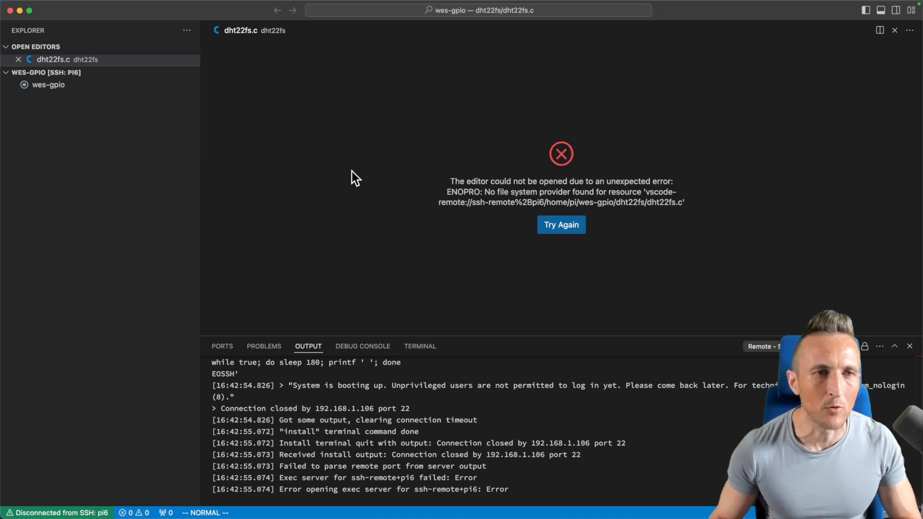
mouse_move(400, 212)
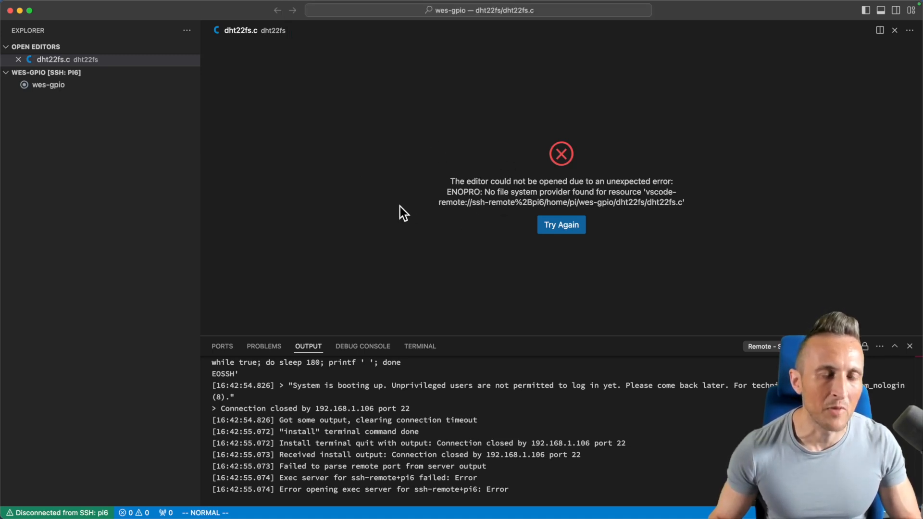
mouse_move(509, 102)
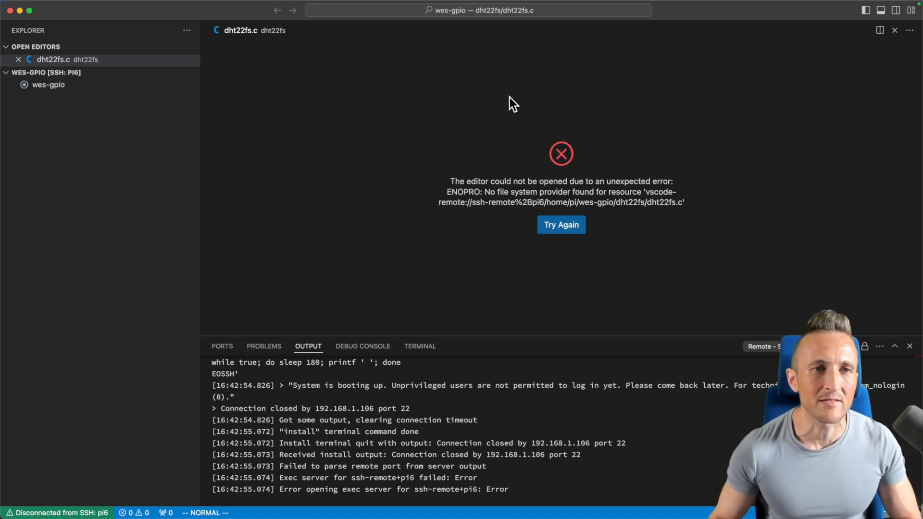
mouse_move(411, 135)
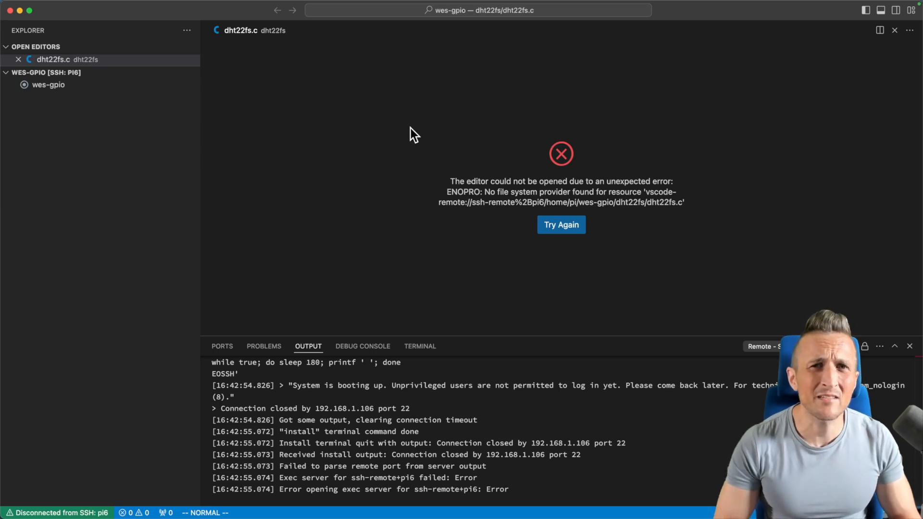